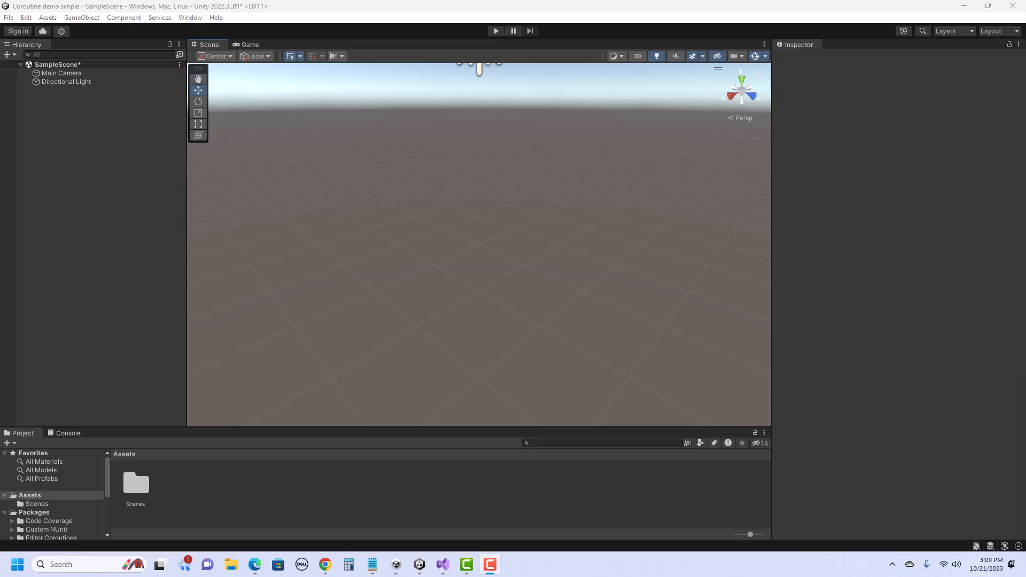
mouse_move(462, 254)
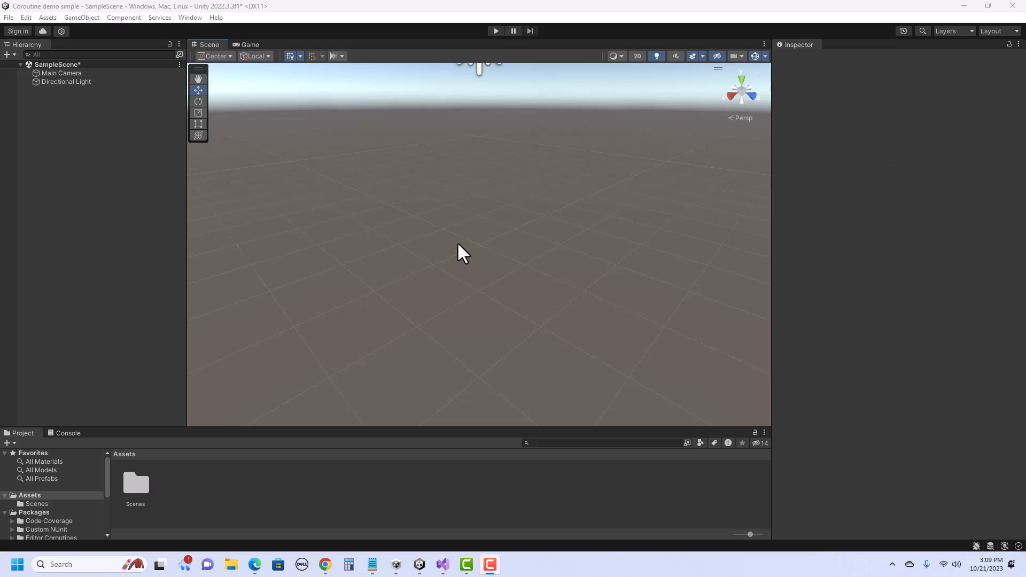
Open the Hierarchy's + menu and reveal the 3D Object submenu.
left_click(9, 54)
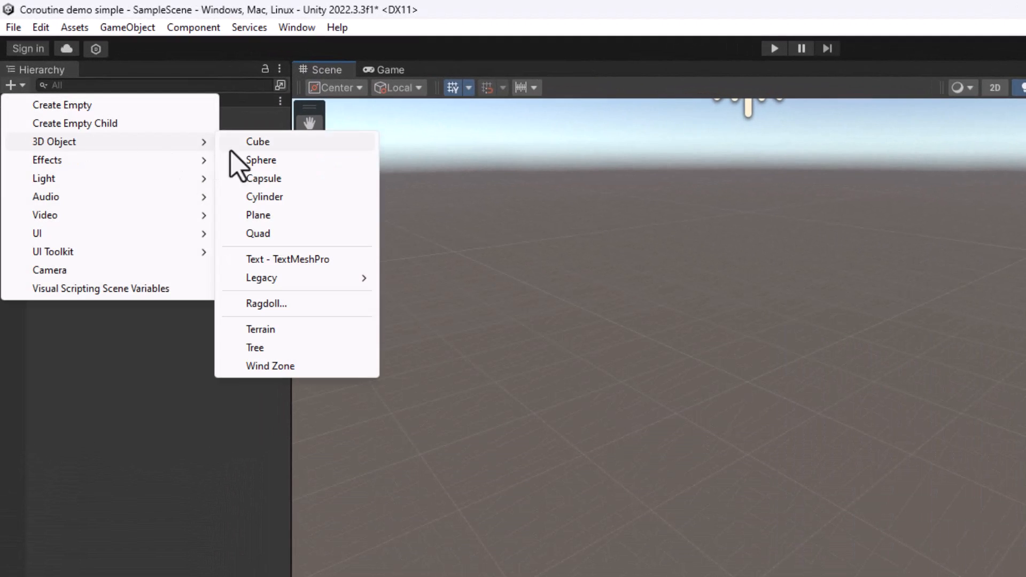
Add a Cube to the scene and create a CoroutineExample C# script in Assets.
left_click(257, 141)
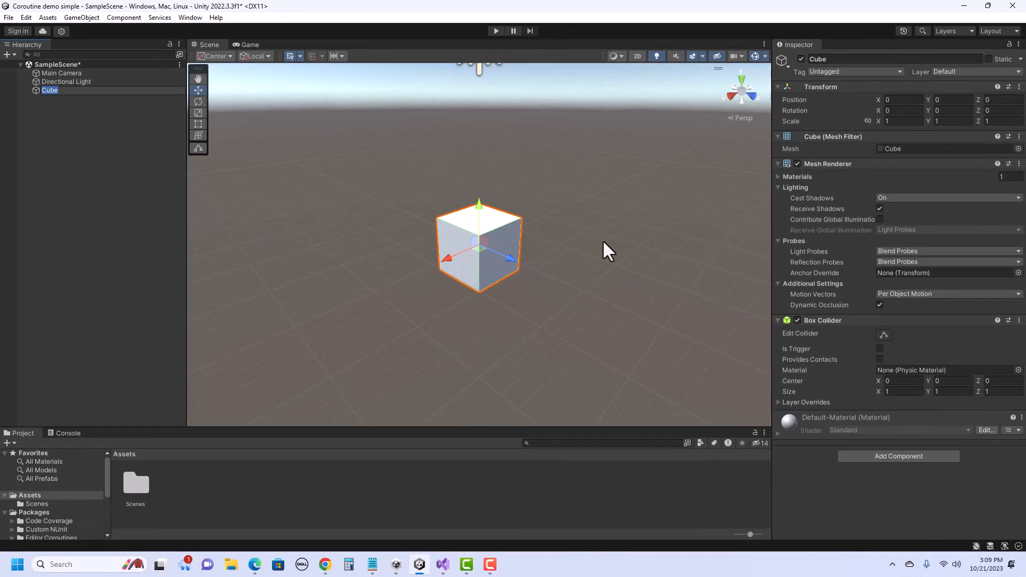
mouse_move(532, 314)
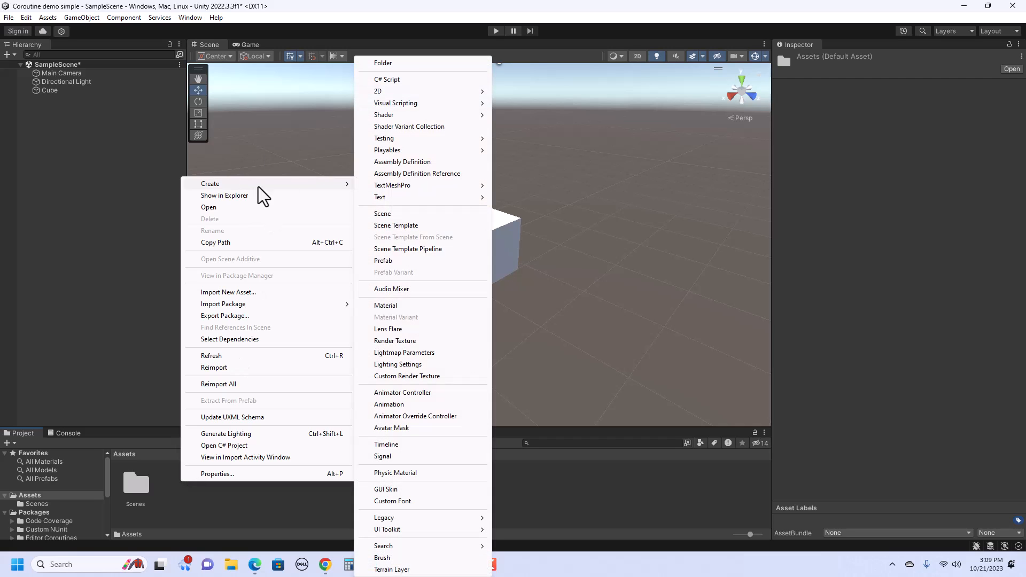
left_click(386, 79)
type("CoroutineExample")
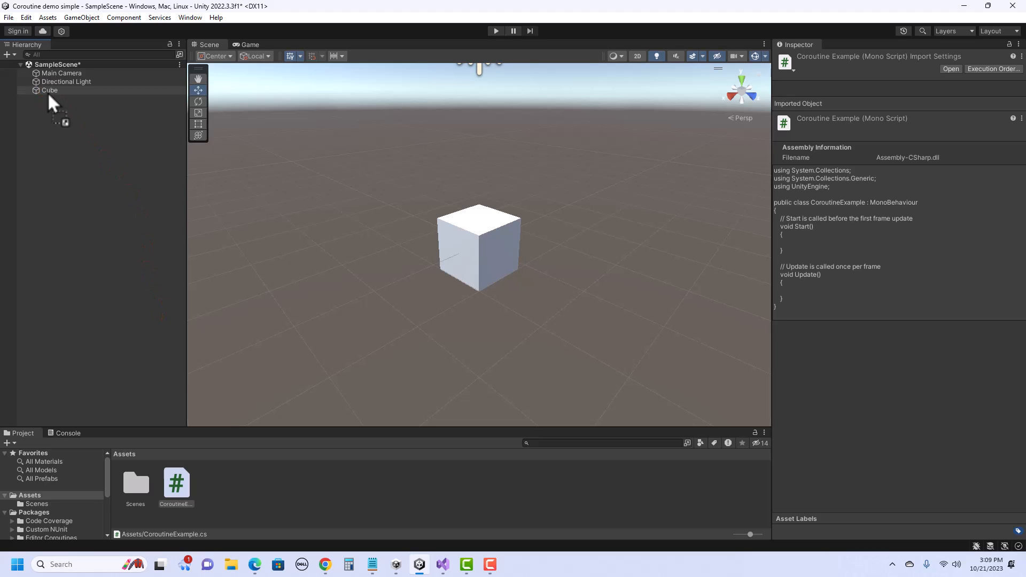
left_click(175, 483)
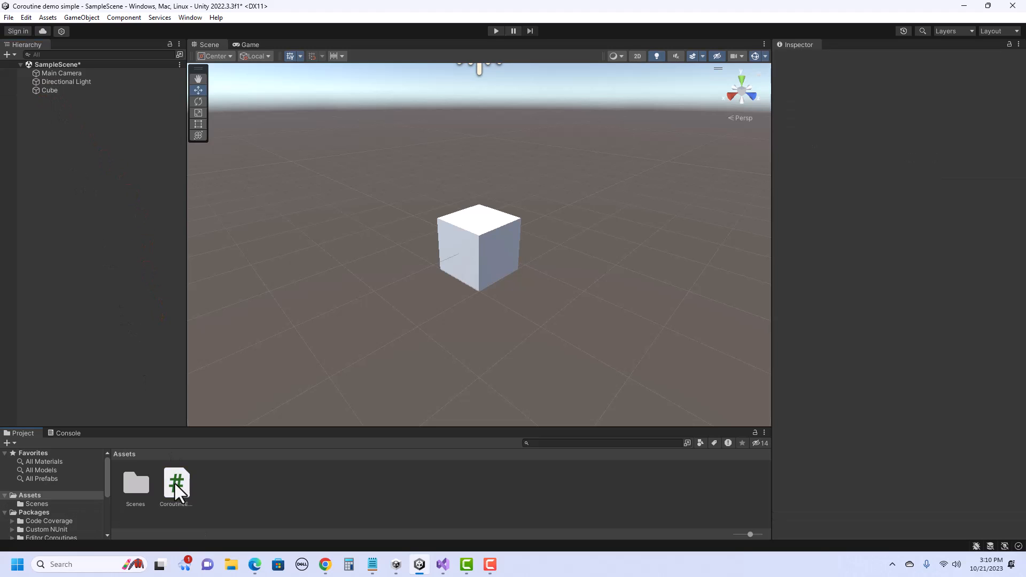
In CoroutineExample, delete the Update method and add the field Color color = Color.red;.
double_click(176, 483)
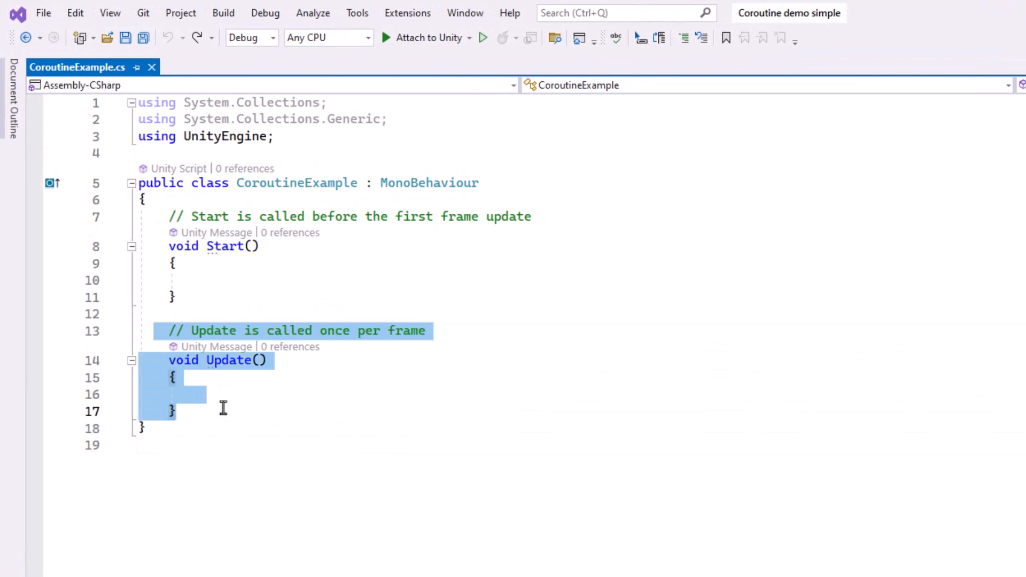
key("Delete")
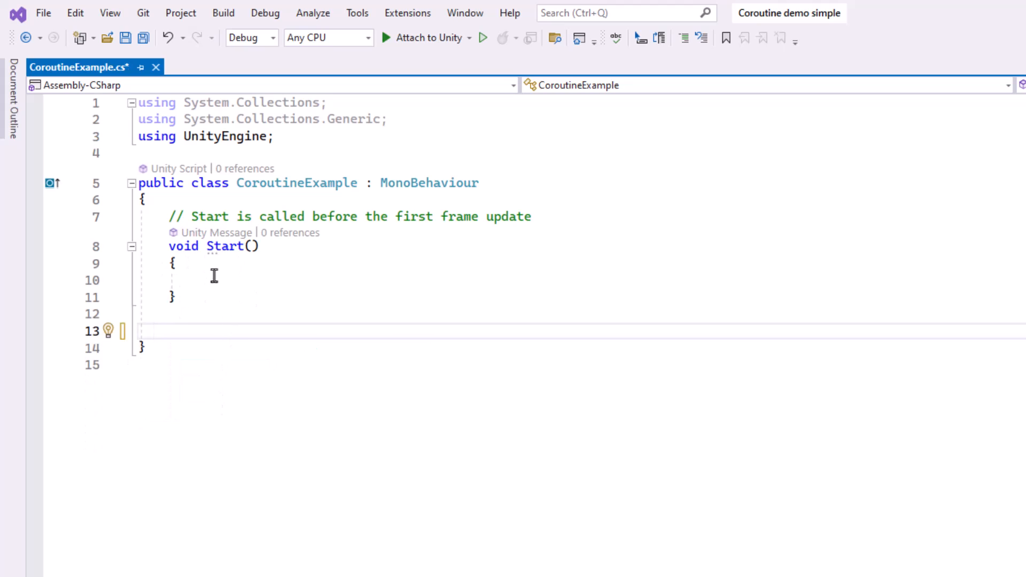
mouse_move(220, 203)
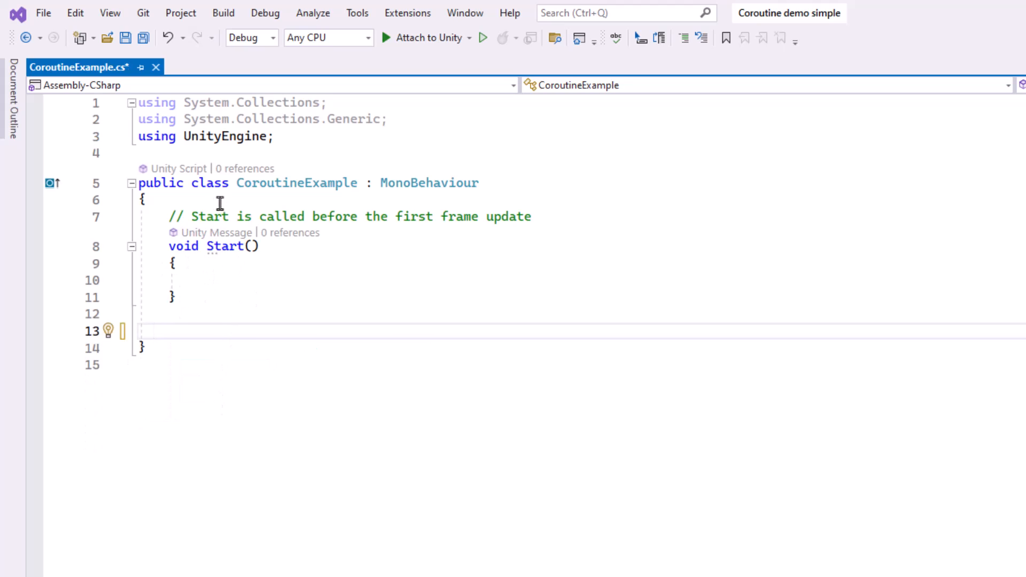
key("enter")
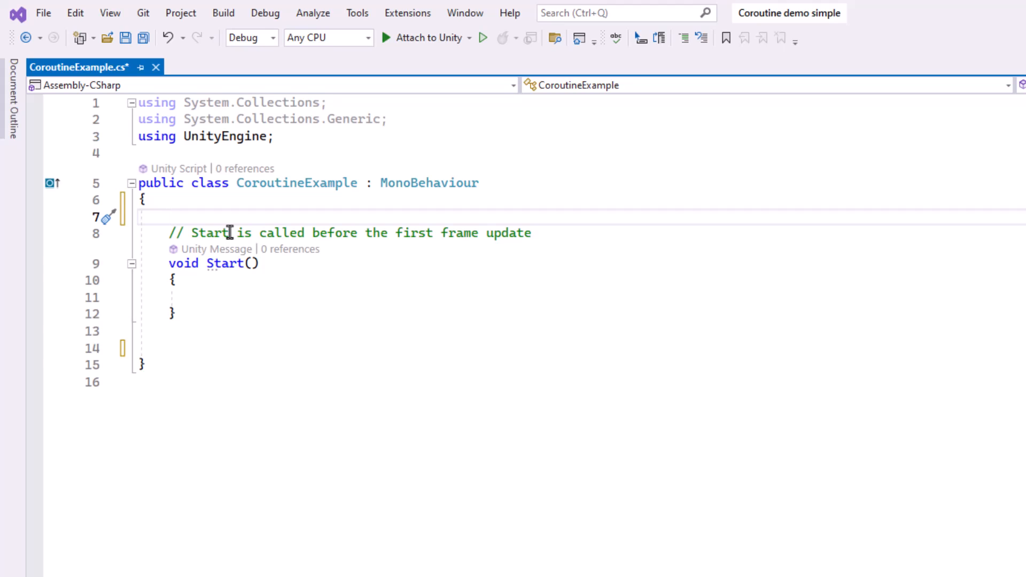
type("Color color =")
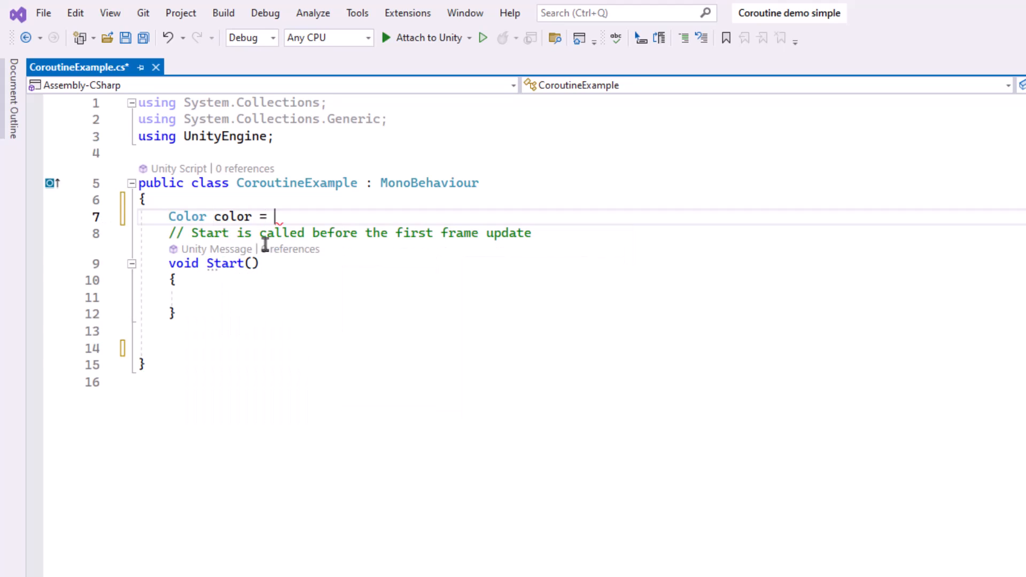
type("Color.red;")
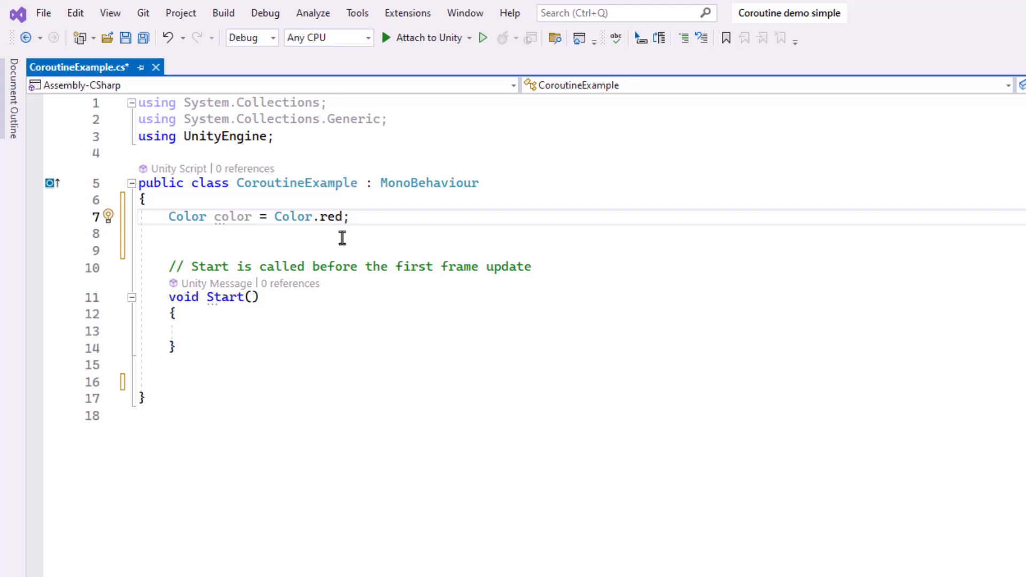
mouse_move(222, 346)
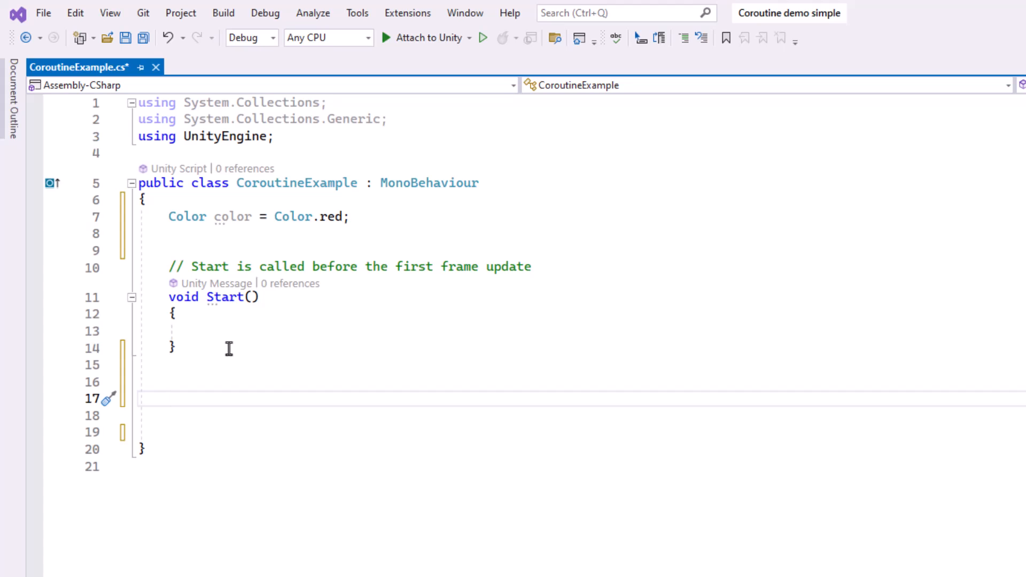
Add an IEnumerator ChangeColor() coroutine beginning with yield return new WaitForSeconds(.
type("IEnumerator")
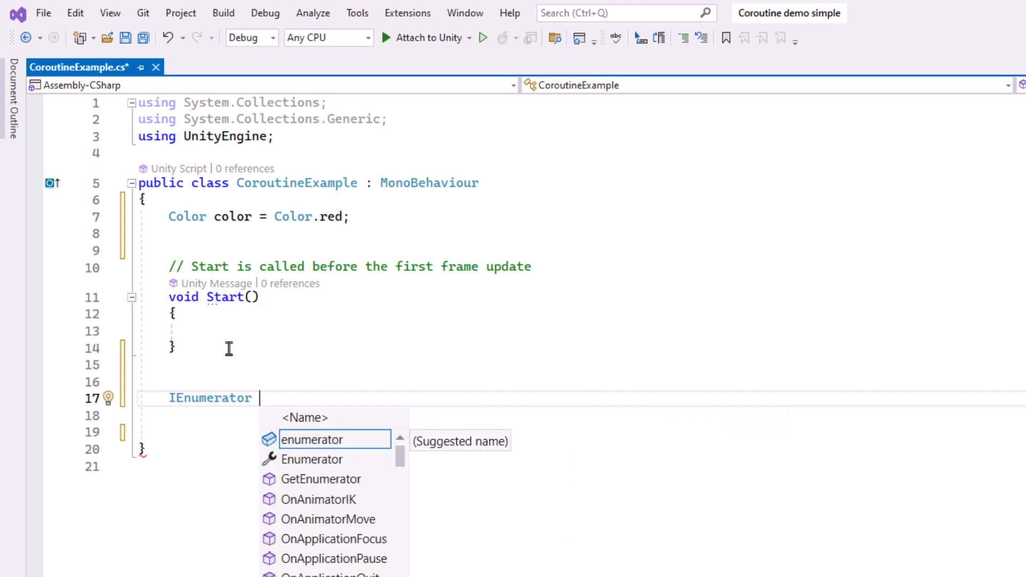
type("ChangeColor(")
left_click(582, 415)
type("{")
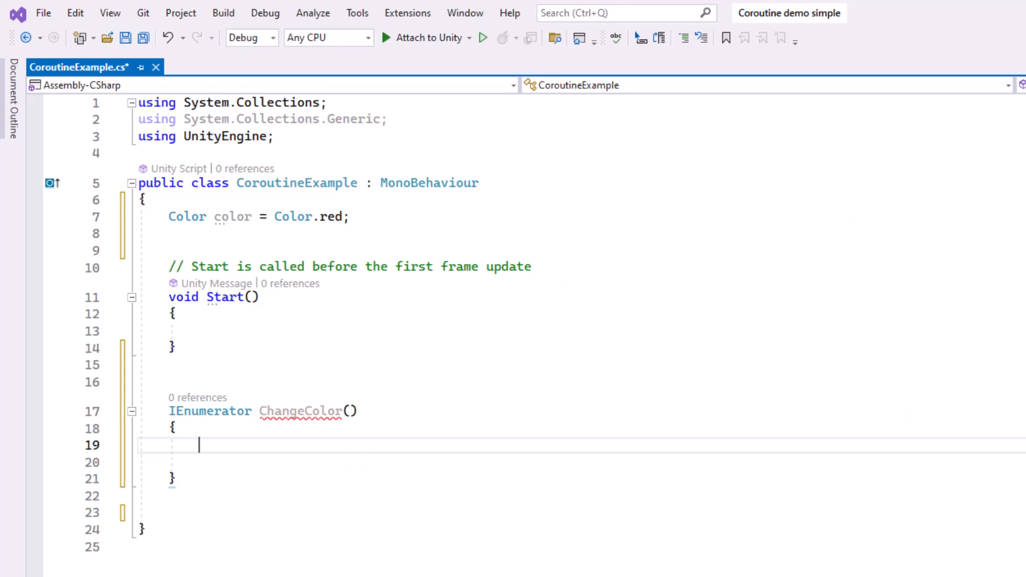
mouse_move(931, 309)
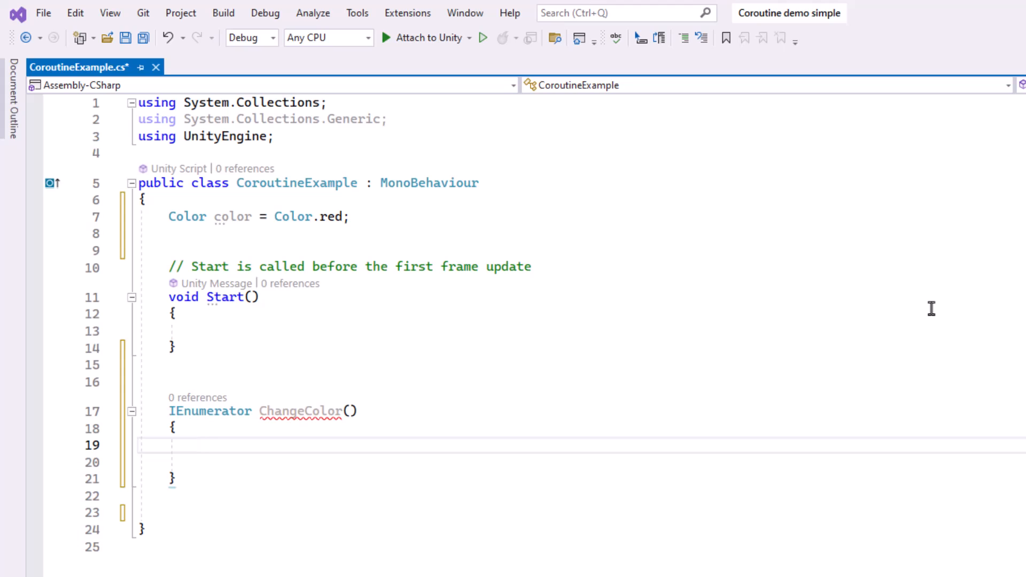
type("yield return new WaitForSeconds(")
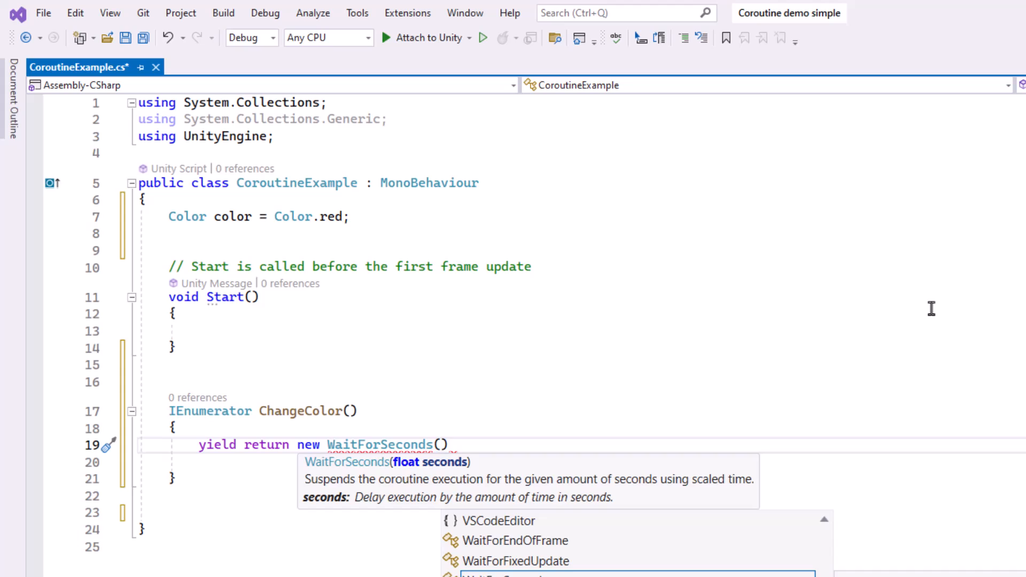
mouse_move(397, 481)
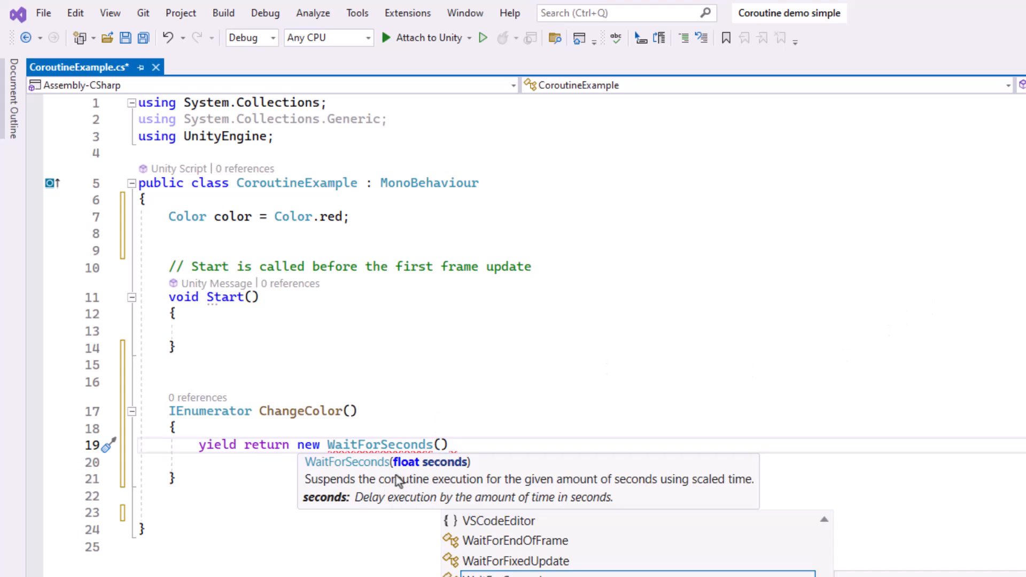
mouse_move(426, 469)
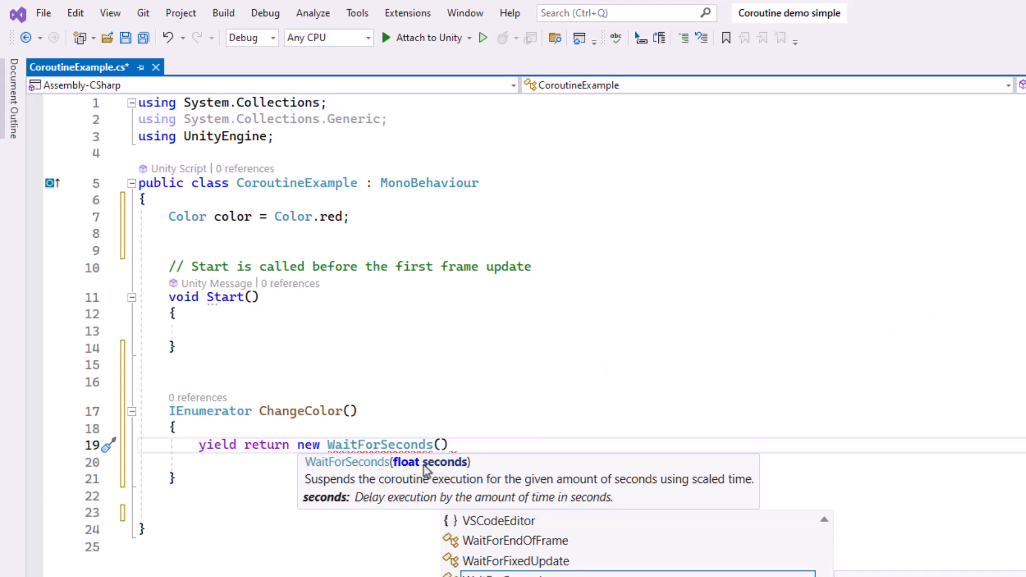
mouse_move(545, 415)
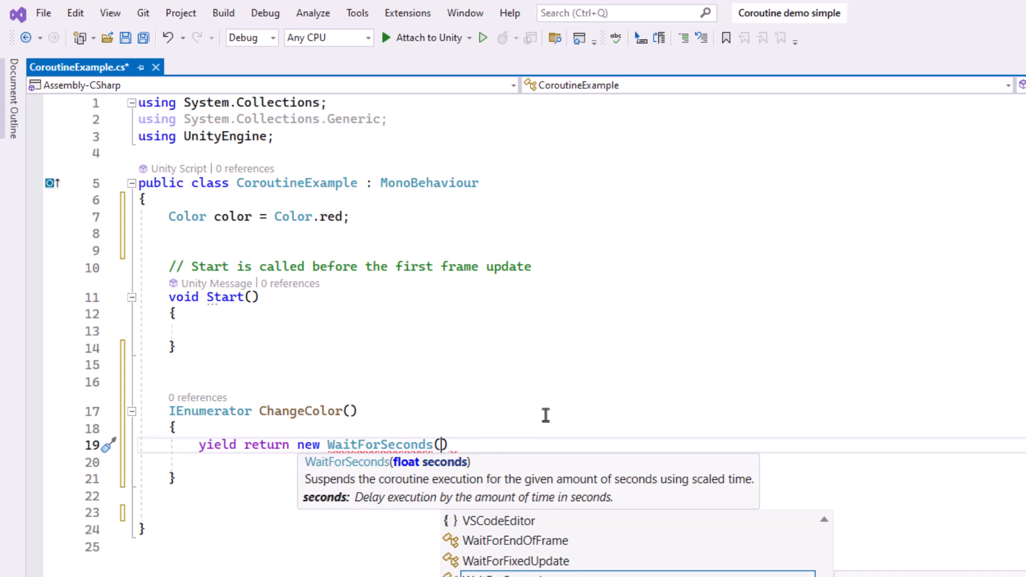
Finish the wait as WaitForSeconds(1f) and assign color = Random.ColorHSV();.
type("1f);")
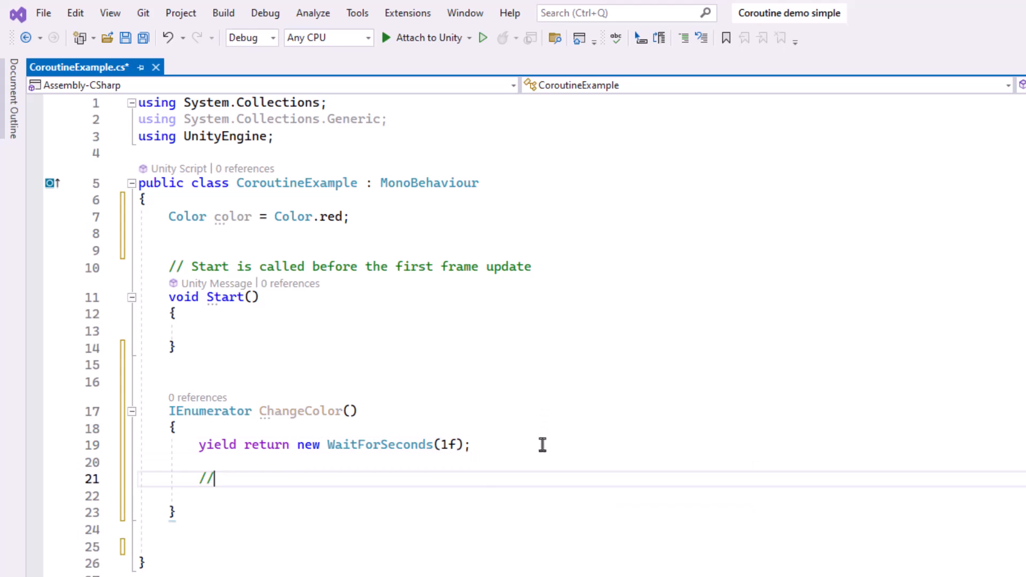
scroll("down", 3)
type("change color to random")
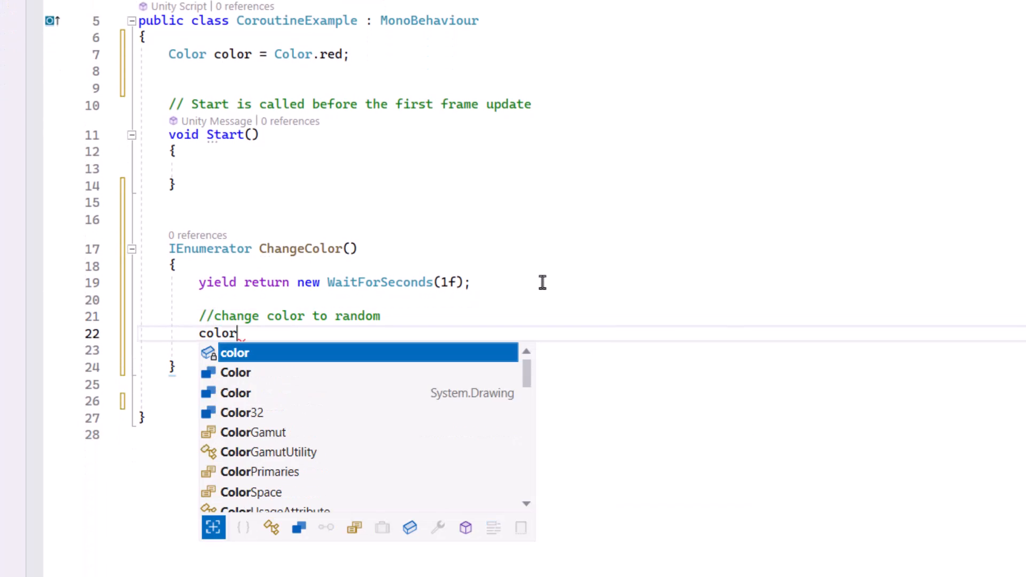
type("= Random.ColorHSV(")
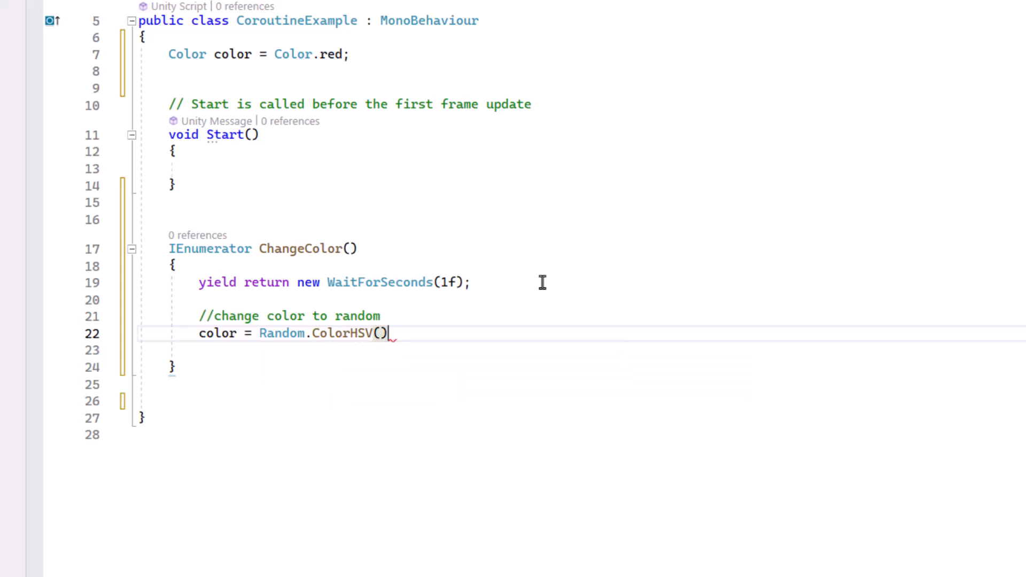
type(";")
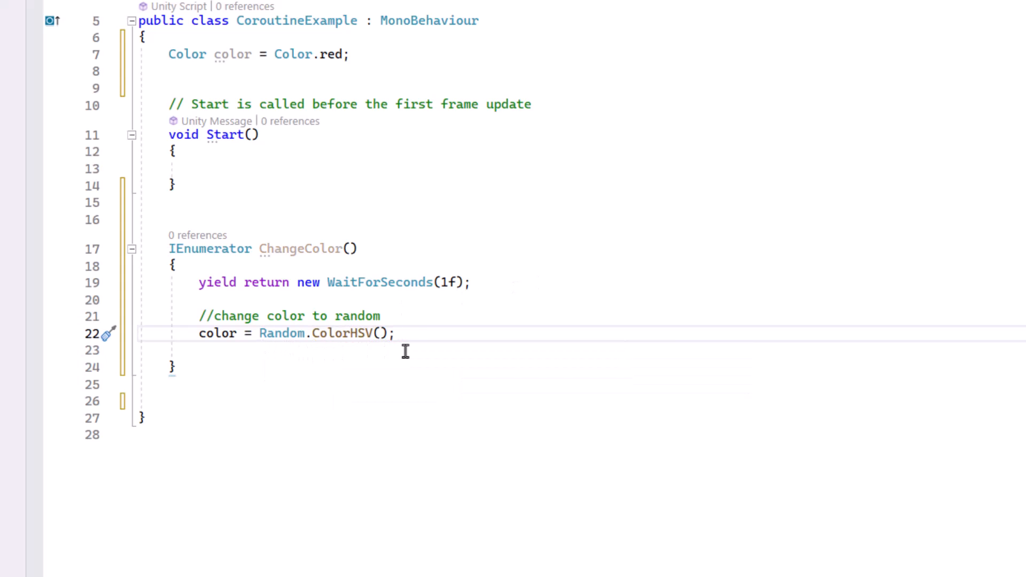
mouse_move(247, 291)
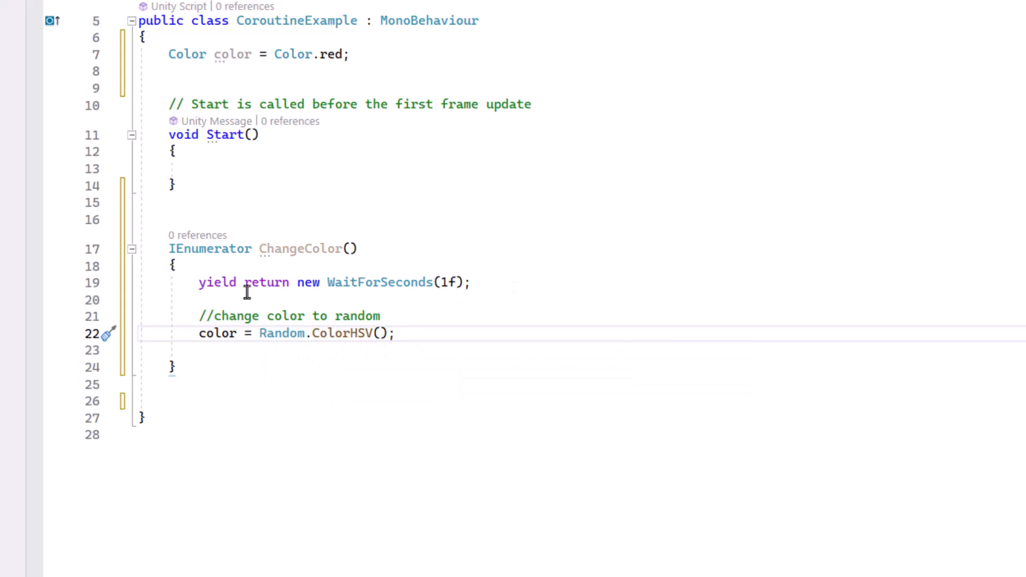
Apply the random colour with GetComponent<Renderer>().material.color = color;.
double_click(218, 333)
type("//change color of cube's material")
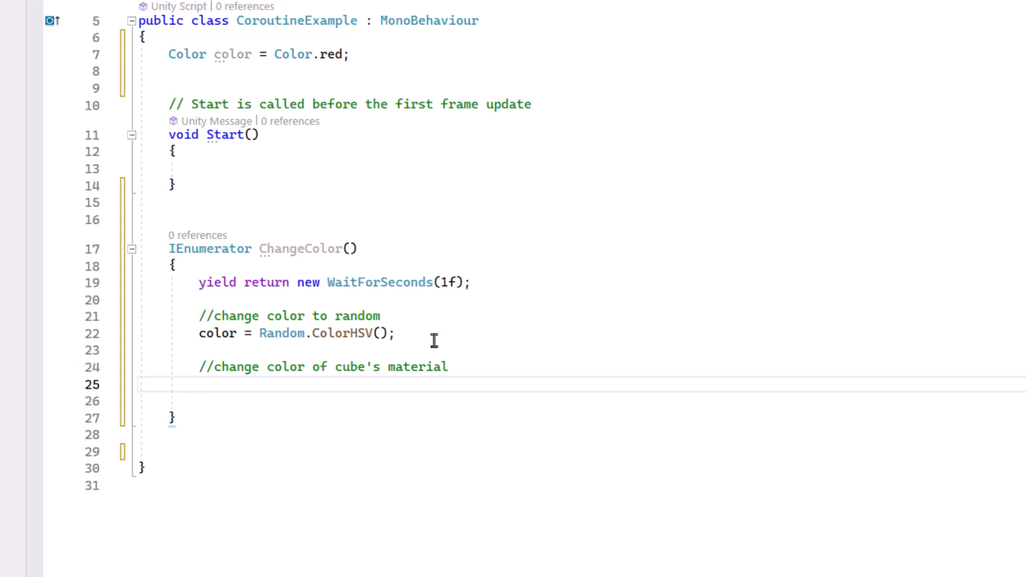
type("GetComponent<Renderer>()")
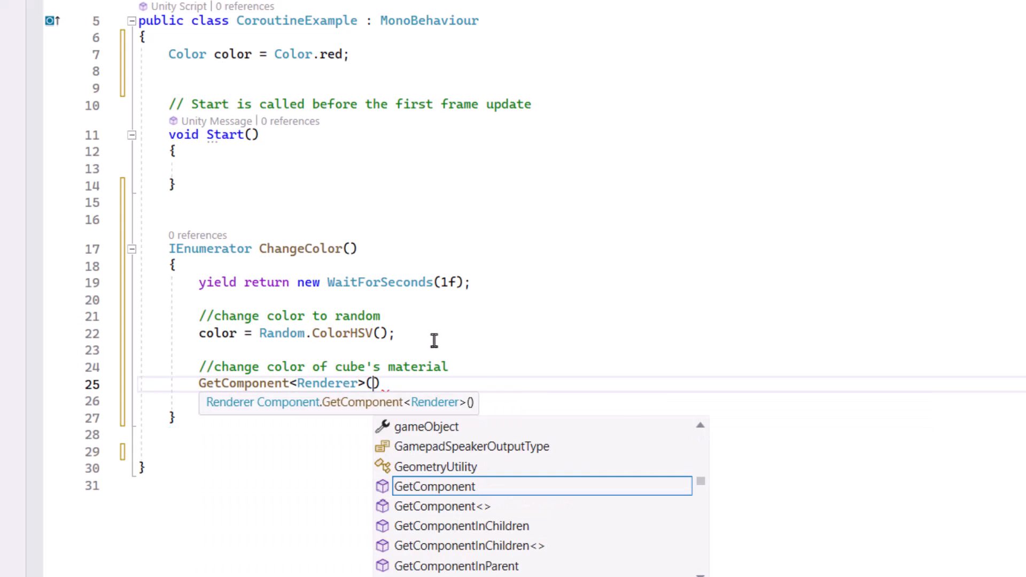
type(".")
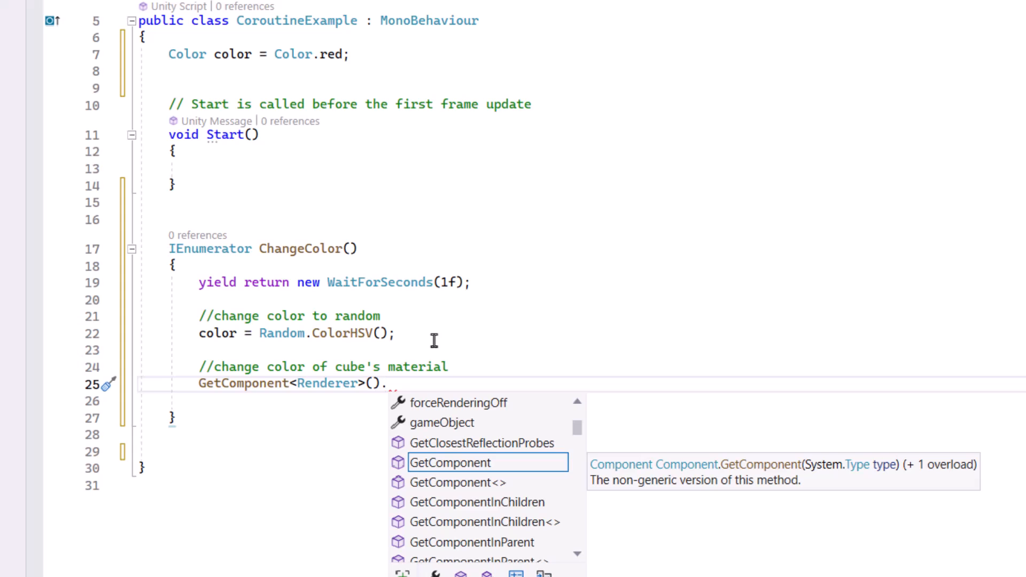
type("material.color =")
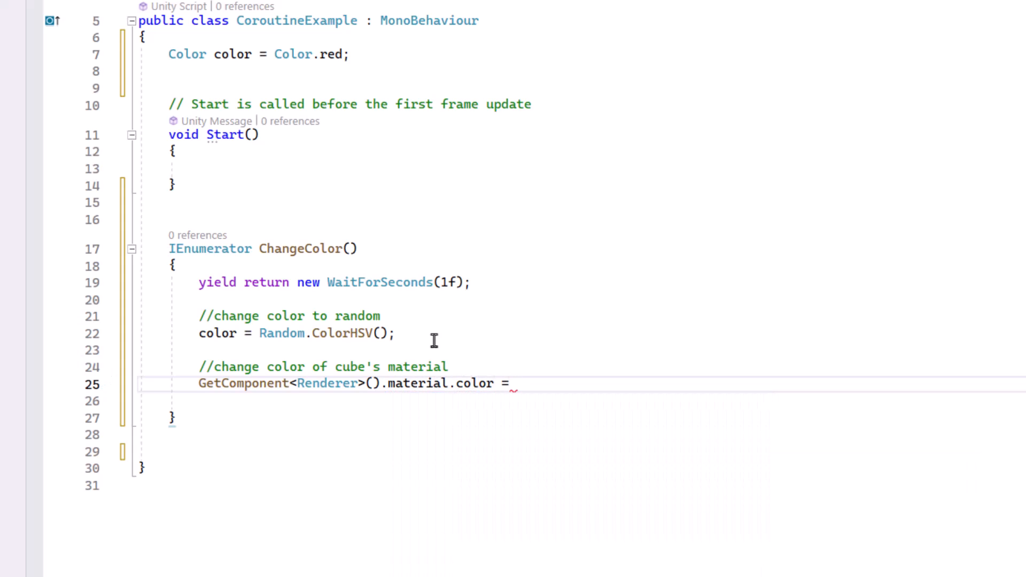
type("color;")
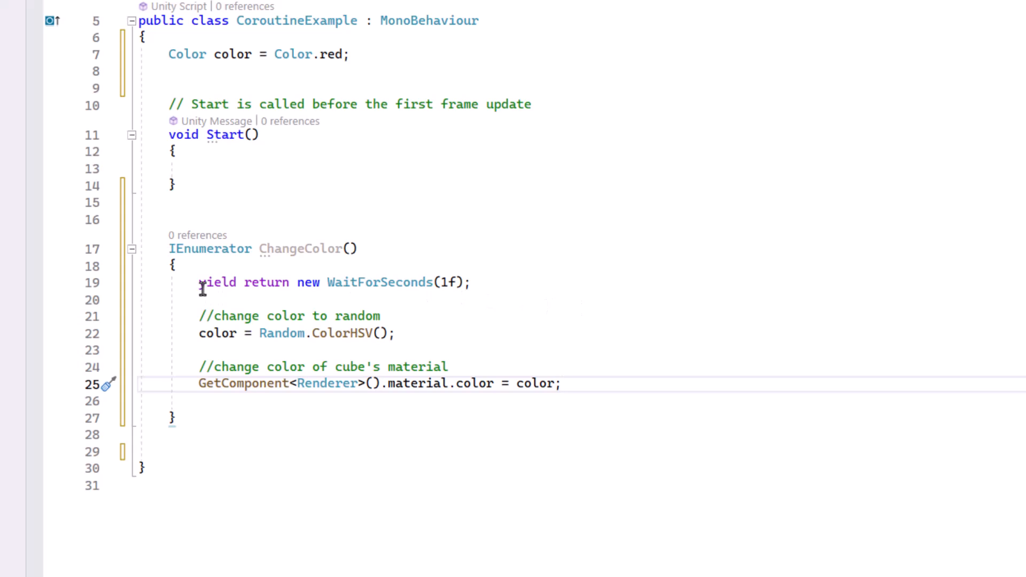
mouse_move(285, 332)
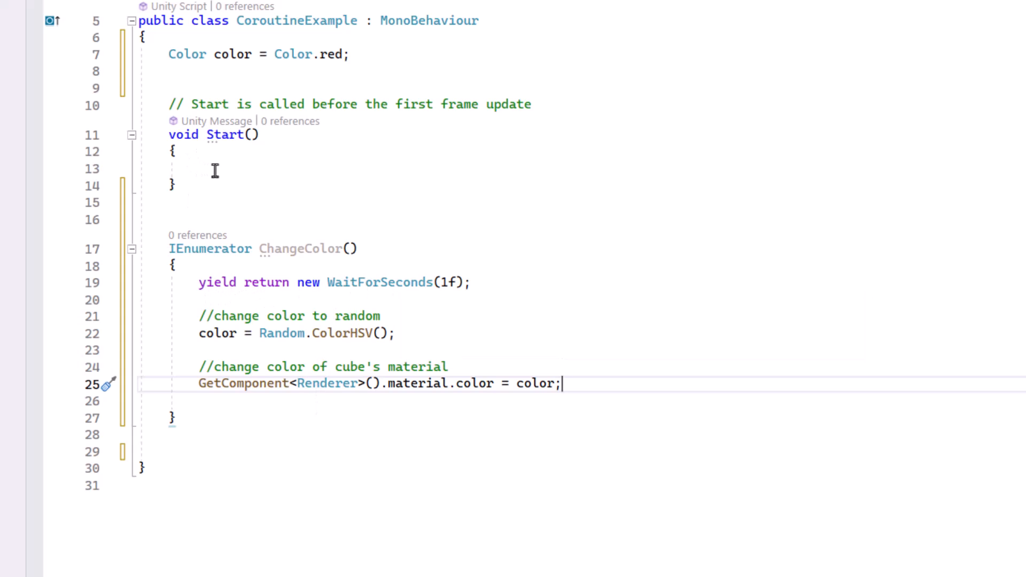
mouse_move(444, 323)
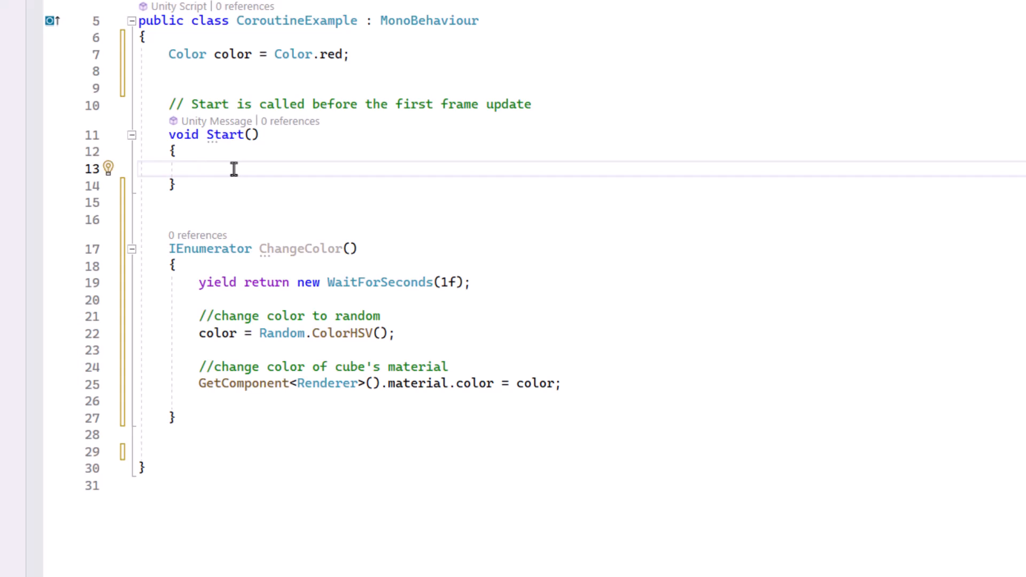
Call StartCoroutine(ChangeColor()); inside Start.
type("StartCoroutine(ChangeColor());")
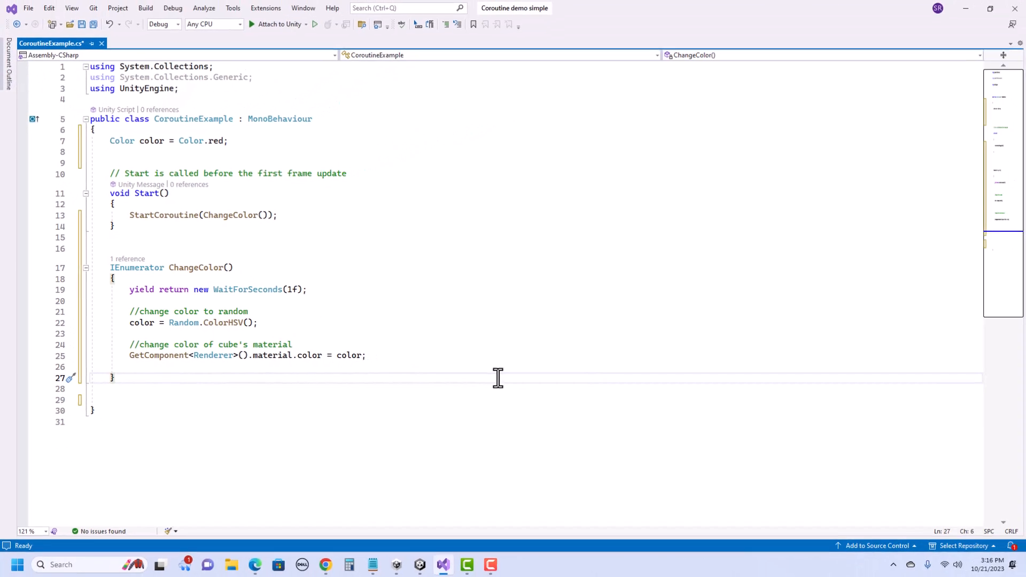
Switch to the Unity editor and enter Play mode to test the cube.
left_click(418, 565)
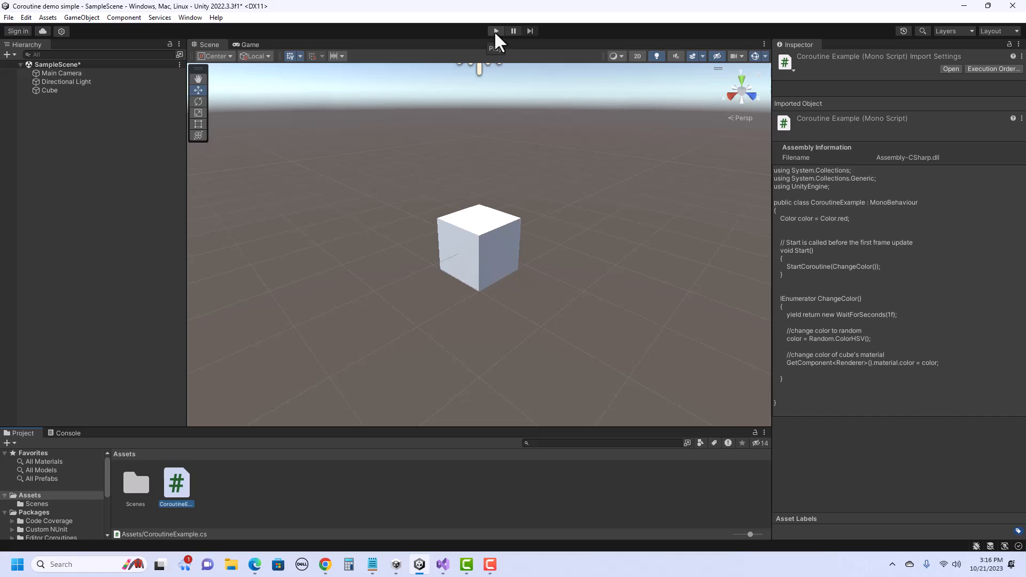
mouse_move(505, 35)
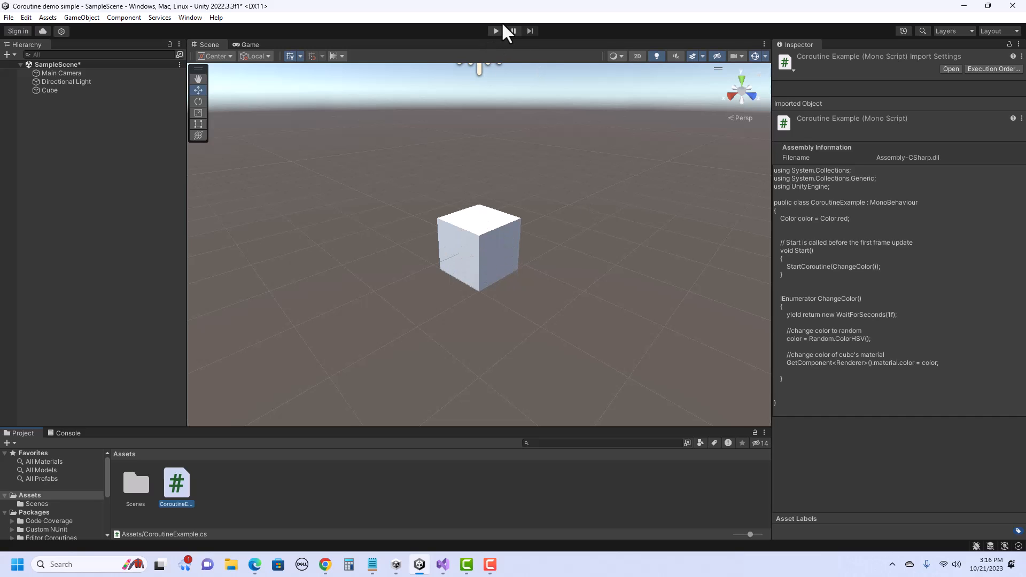
left_click(496, 31)
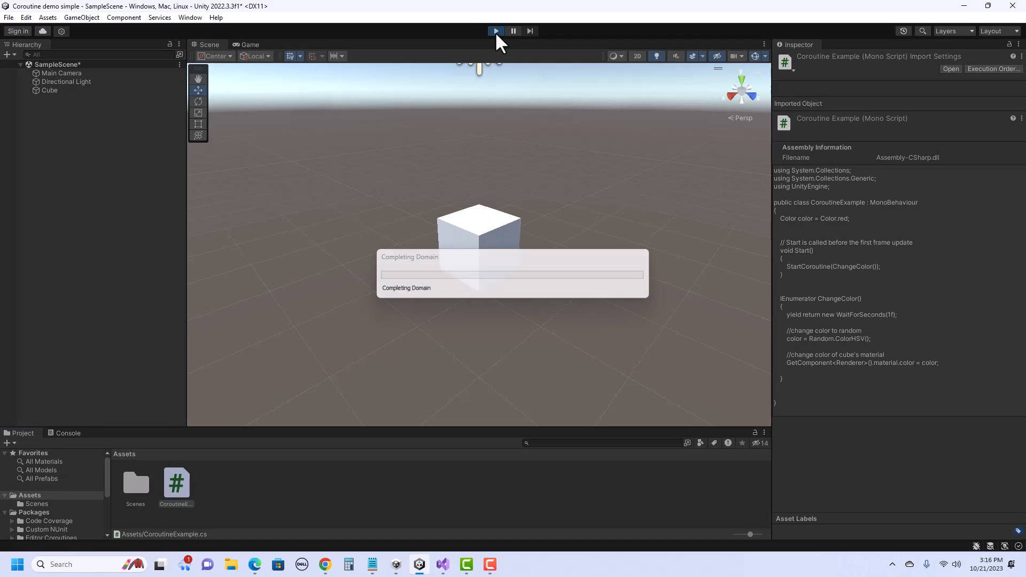
left_click(495, 31)
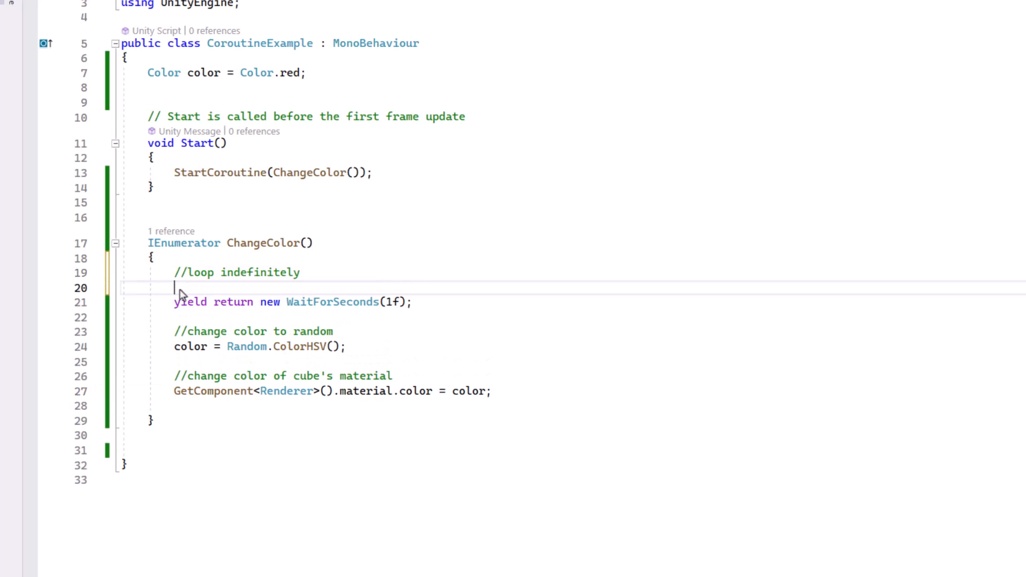
Wrap the wait and colour lines of ChangeColor in a while (true) loop.
type("while (true")
type("}")
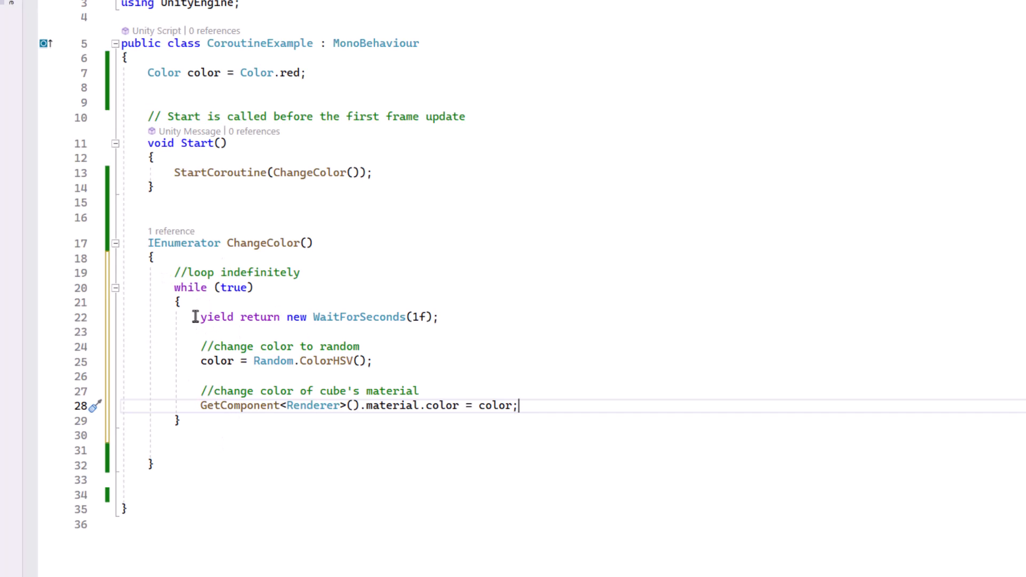
mouse_move(190, 362)
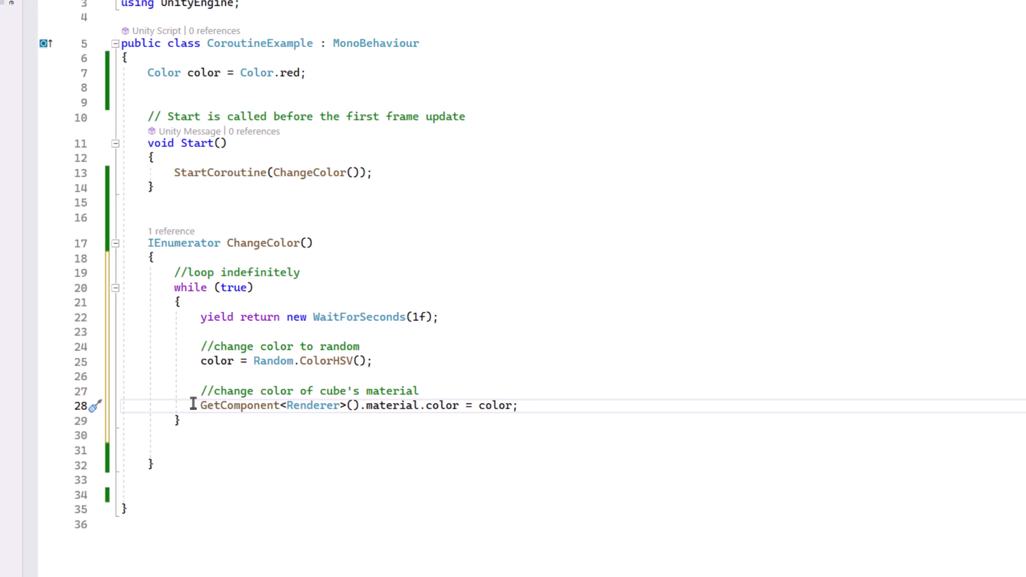
mouse_move(156, 355)
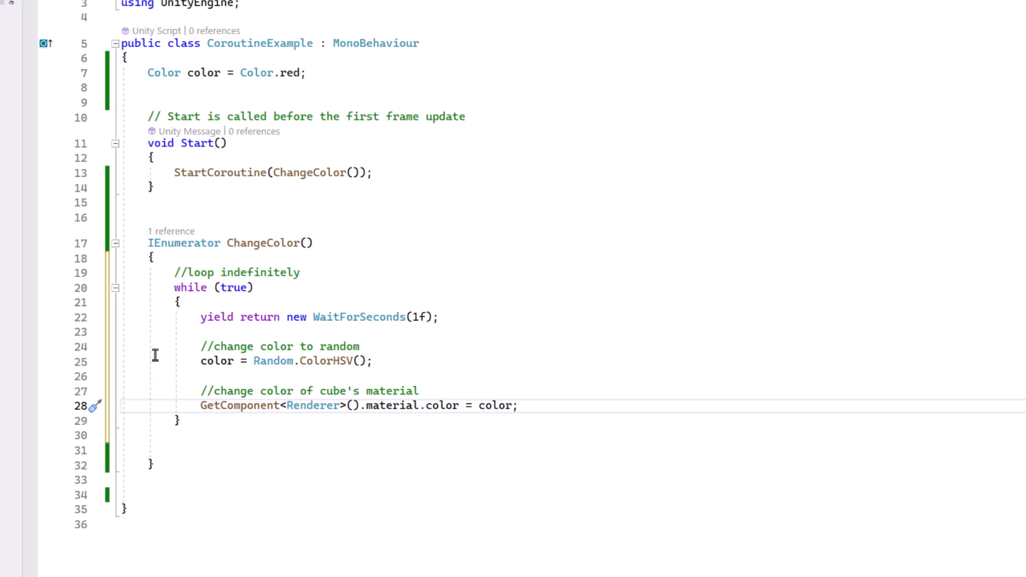